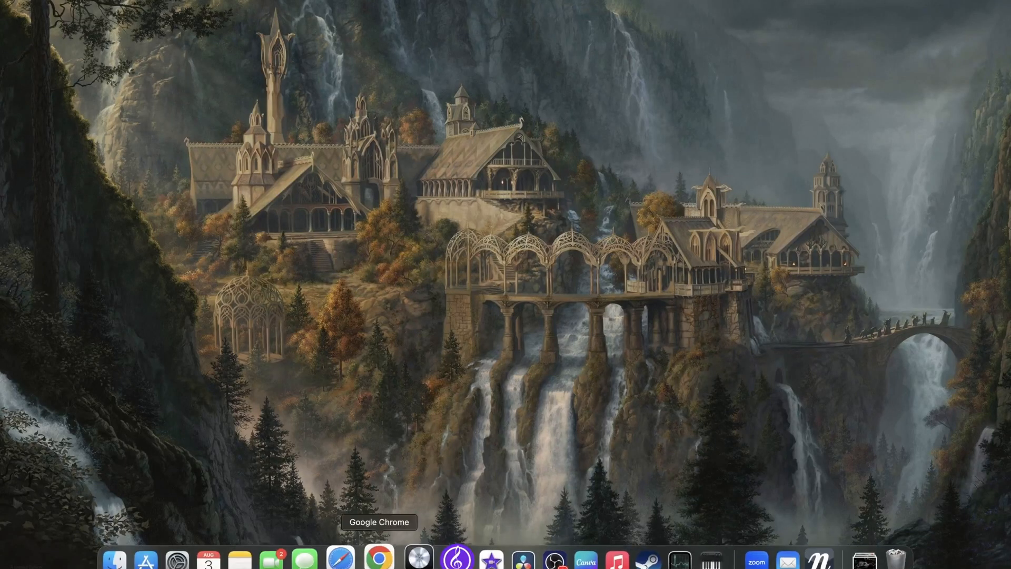
Launch Safari from the Dock to its start page of favourites
left_click(380, 558)
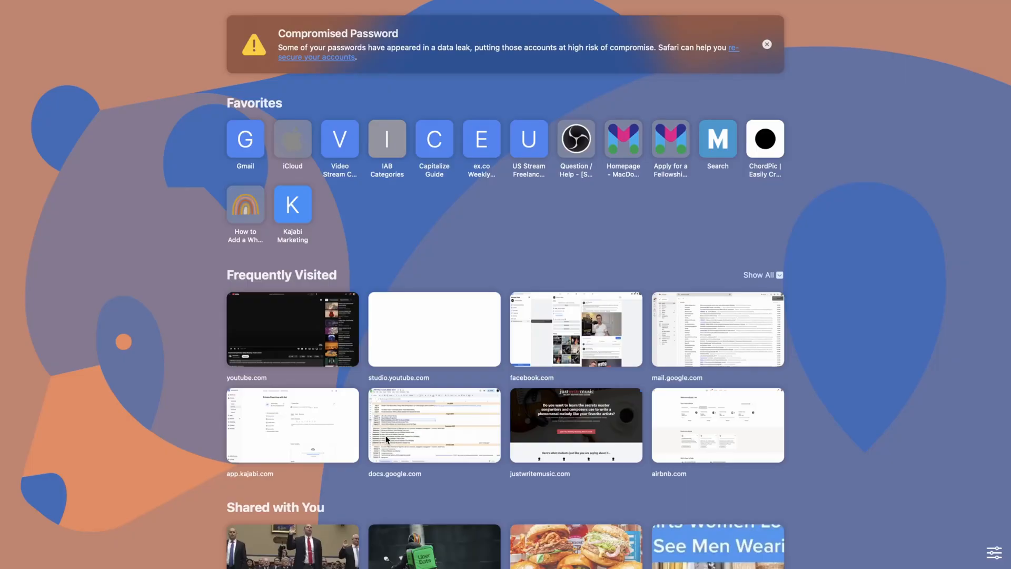
Go to the NotePerformer website via 'noteper' and show its Support uninstall instructions for Mac
type("noteper")
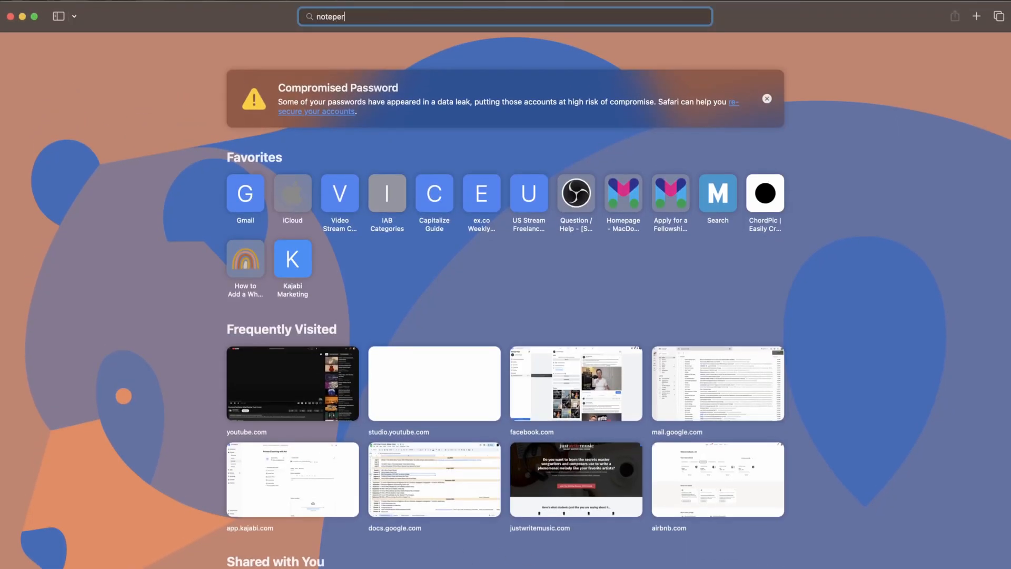
key("Return")
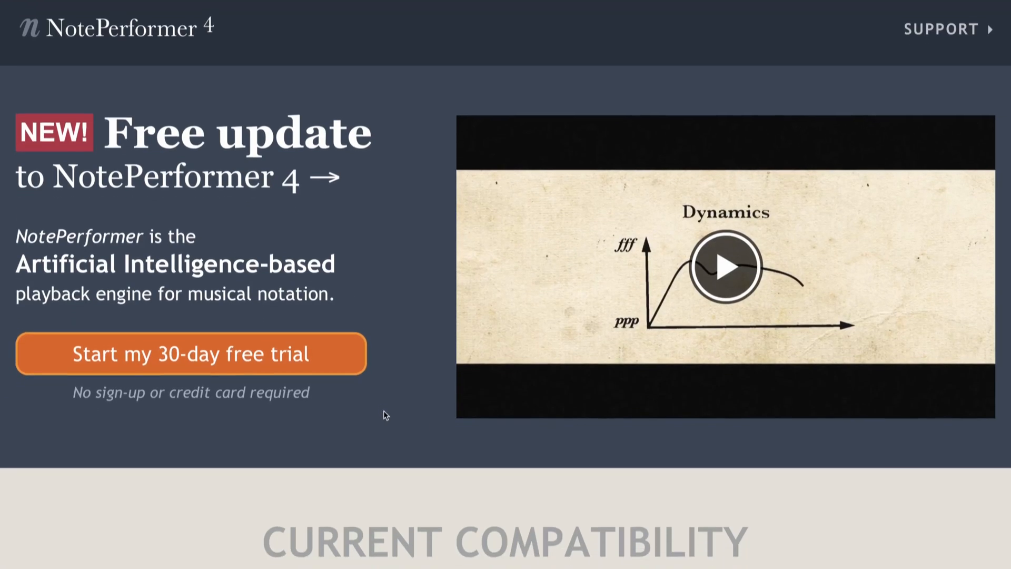
left_click(947, 29)
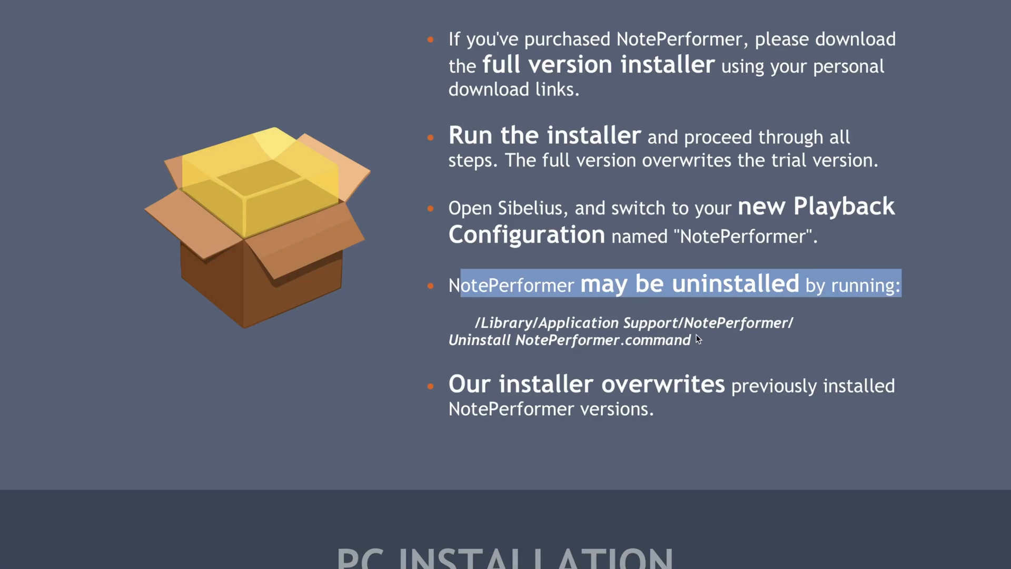
mouse_move(257, 548)
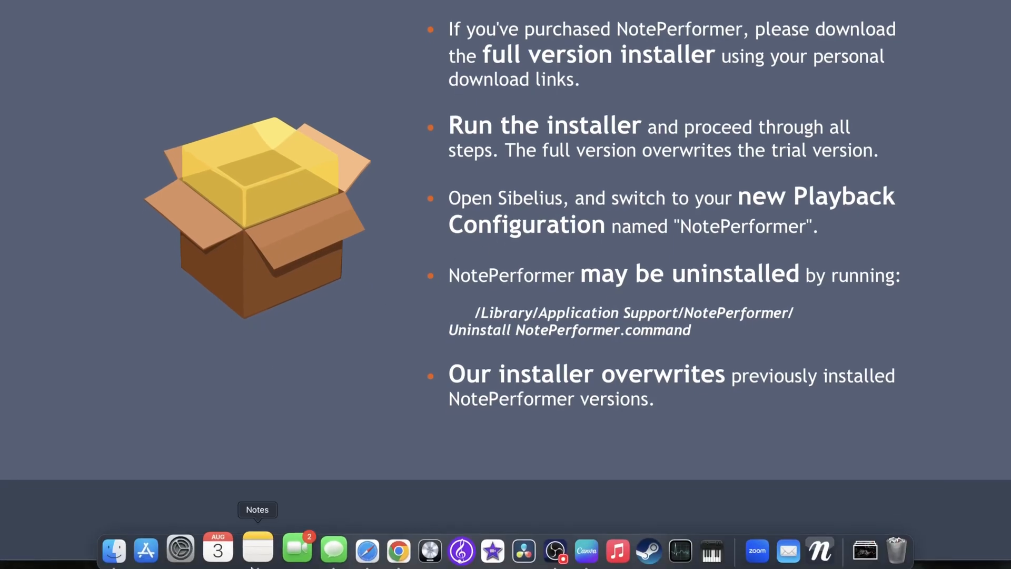
Navigate Finder via Go > Computer into Macintosh HD > Library > Application Support
left_click(113, 550)
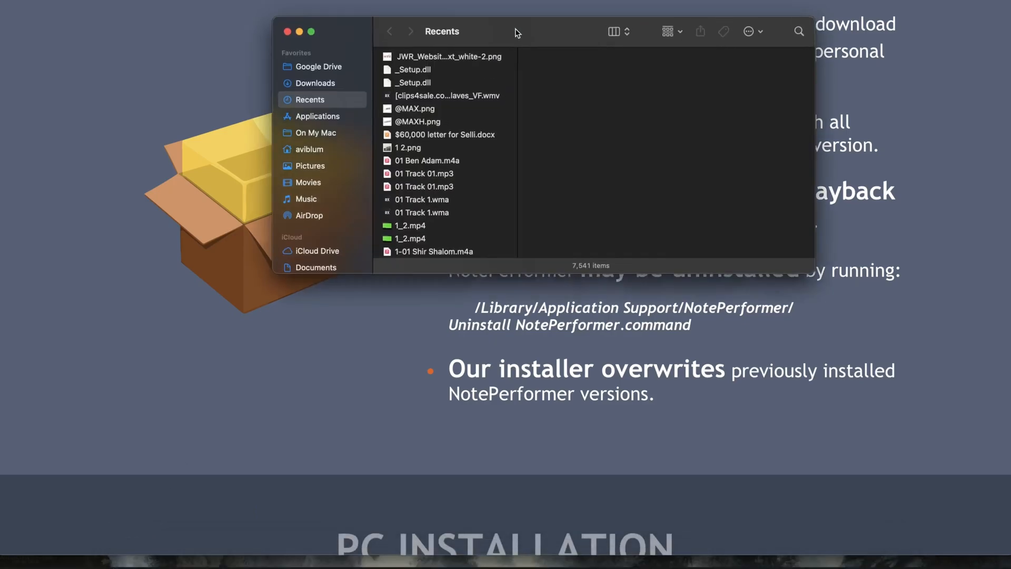
left_click(148, 11)
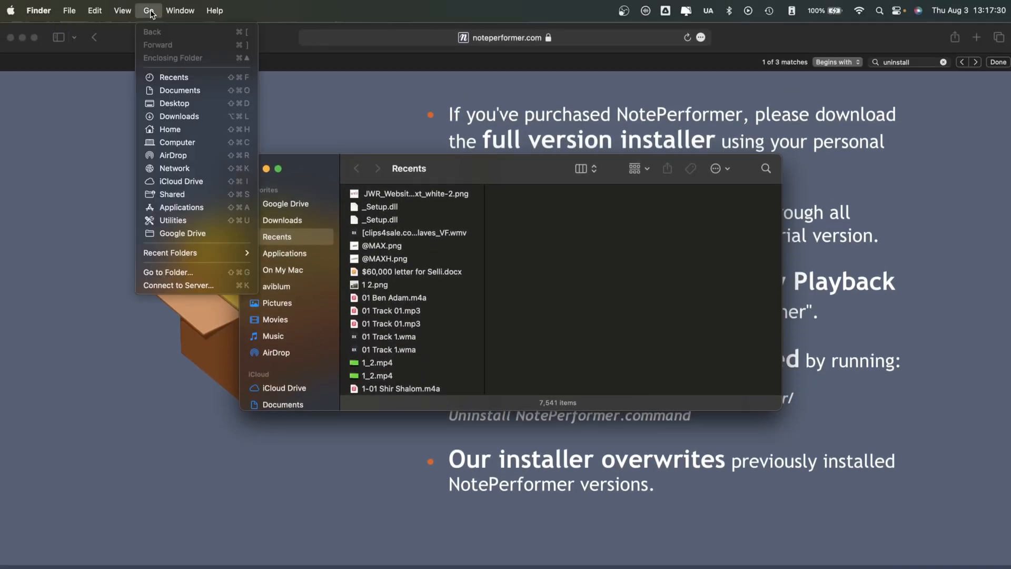
mouse_move(177, 142)
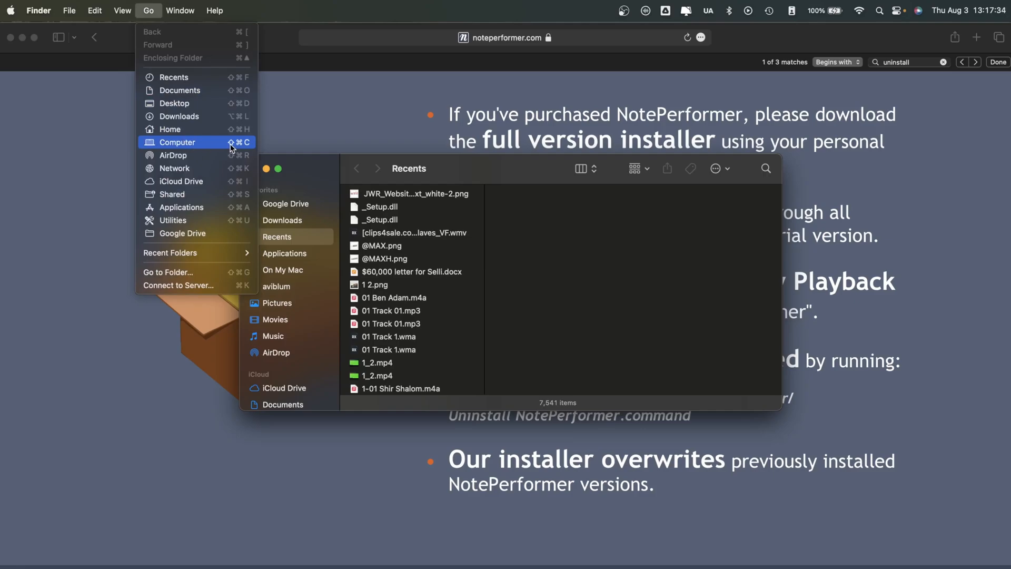
left_click(177, 143)
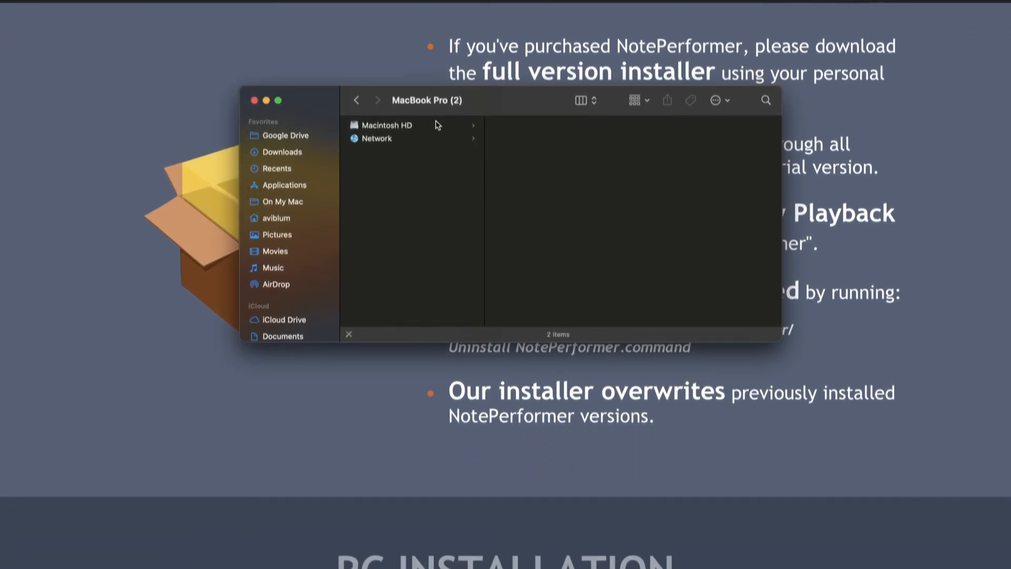
left_click(387, 126)
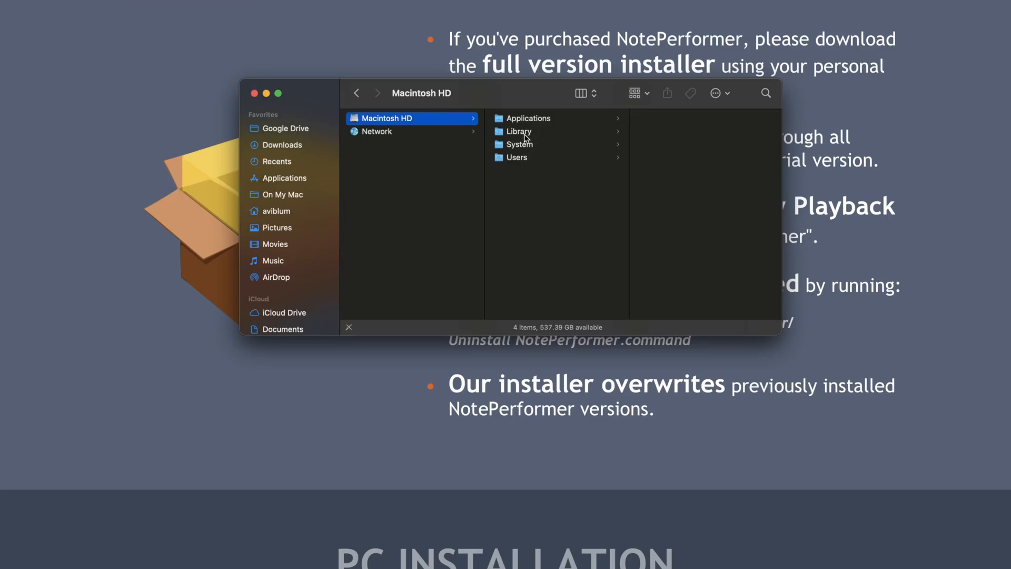
left_click(518, 131)
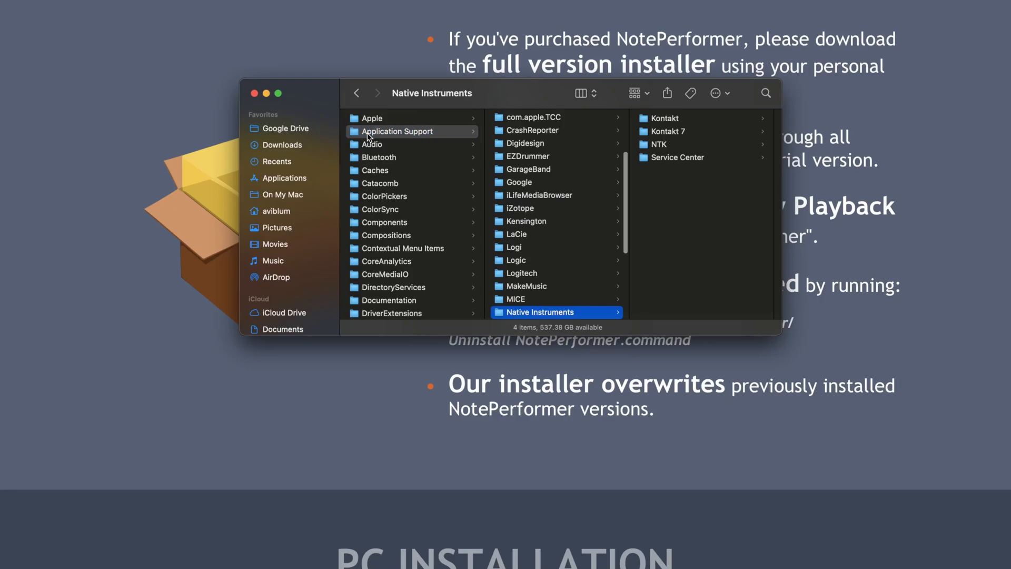
scroll("down", 3)
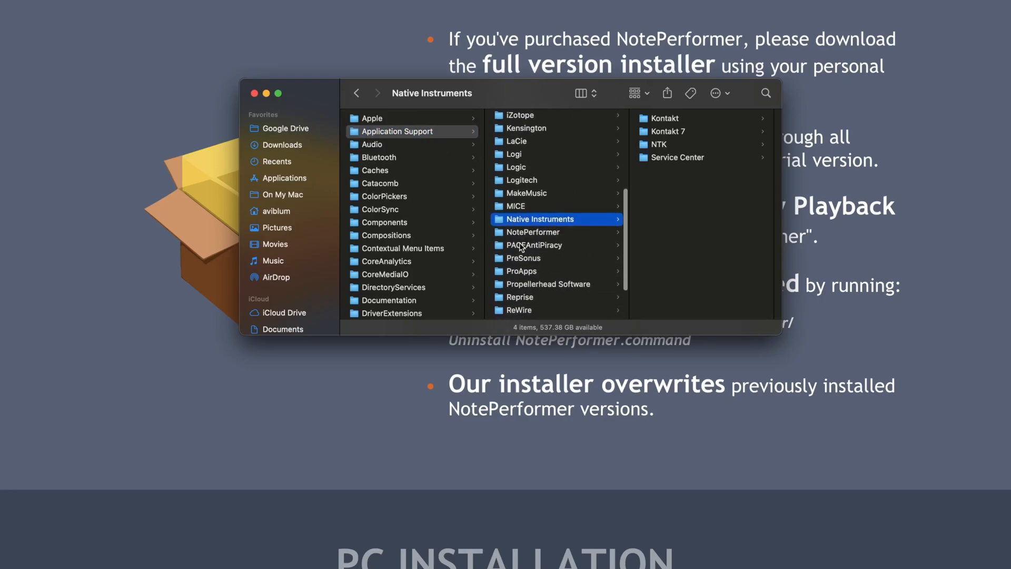
Enter the NotePerformer folder revealing Uninstall NotePerformer.command
left_click(533, 232)
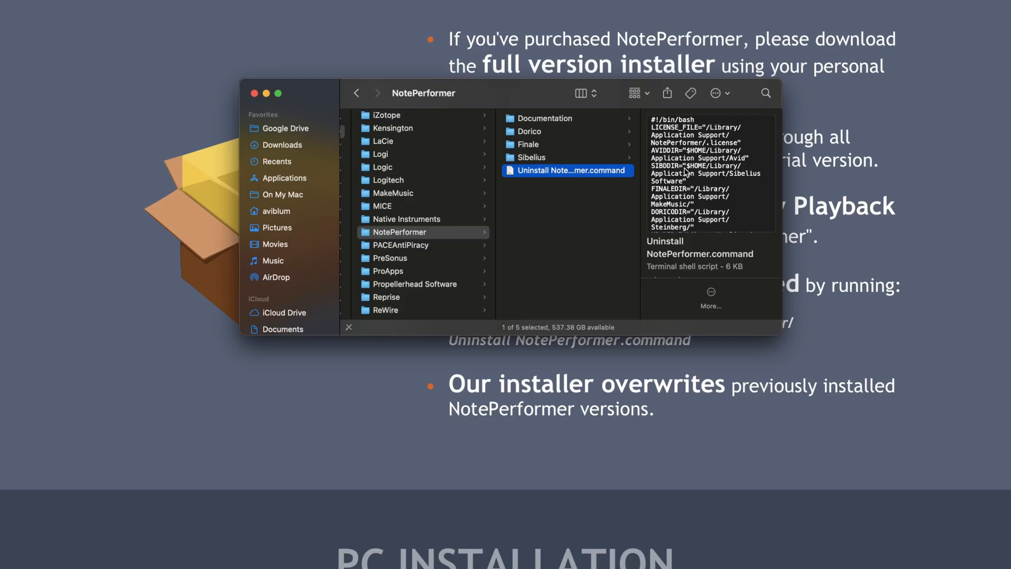
mouse_move(604, 222)
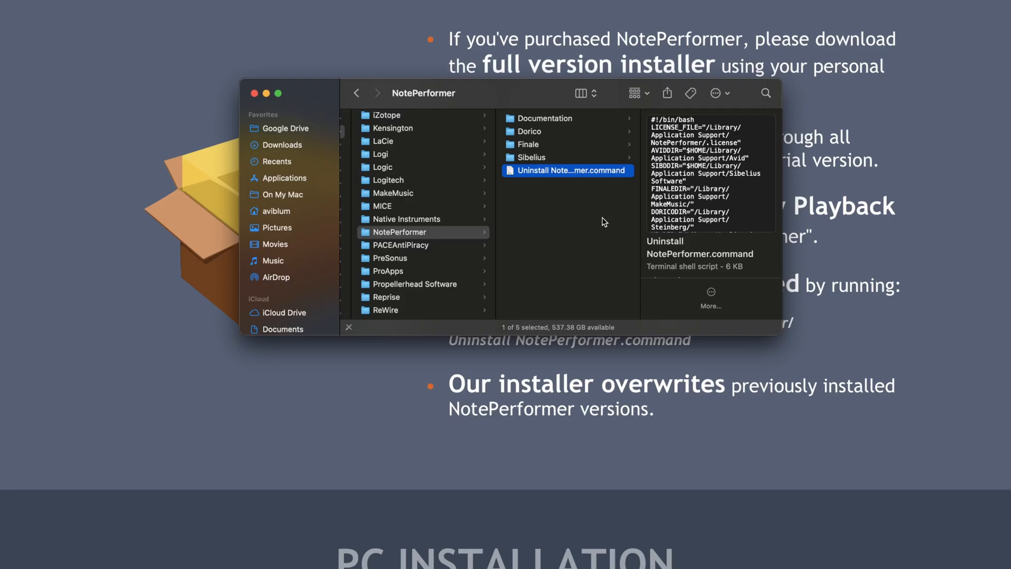
mouse_move(567, 171)
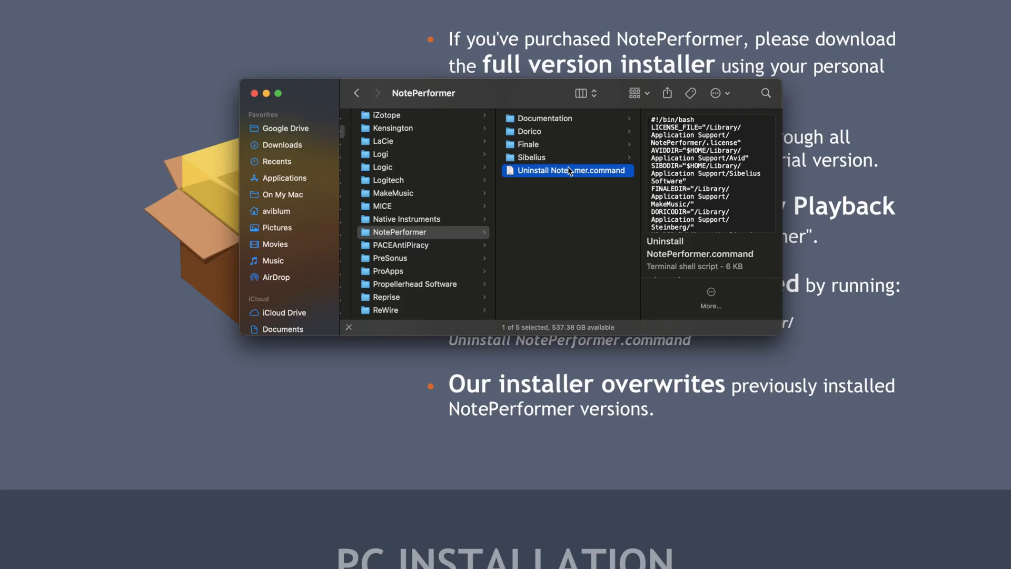
mouse_move(561, 206)
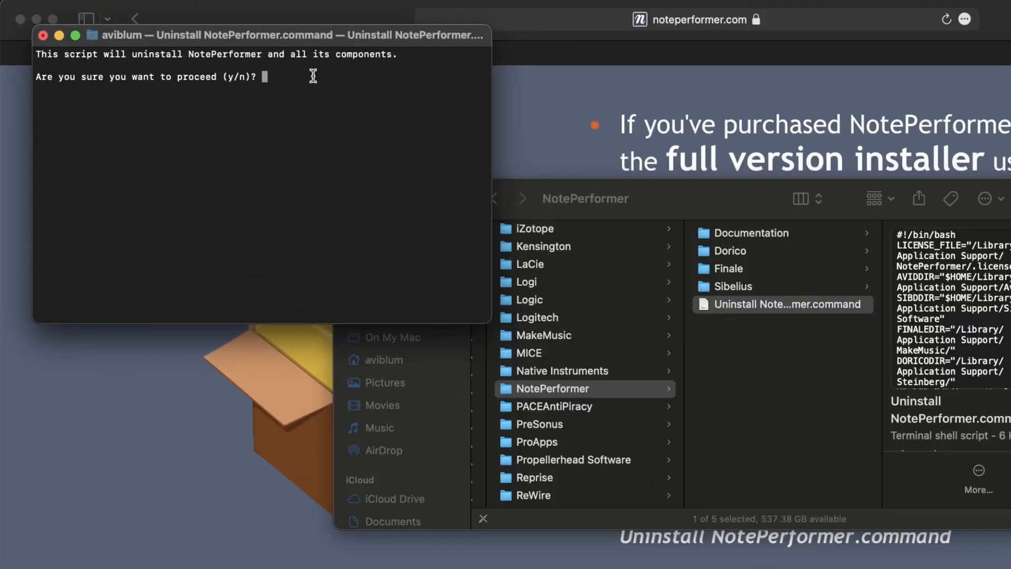
mouse_move(479, 315)
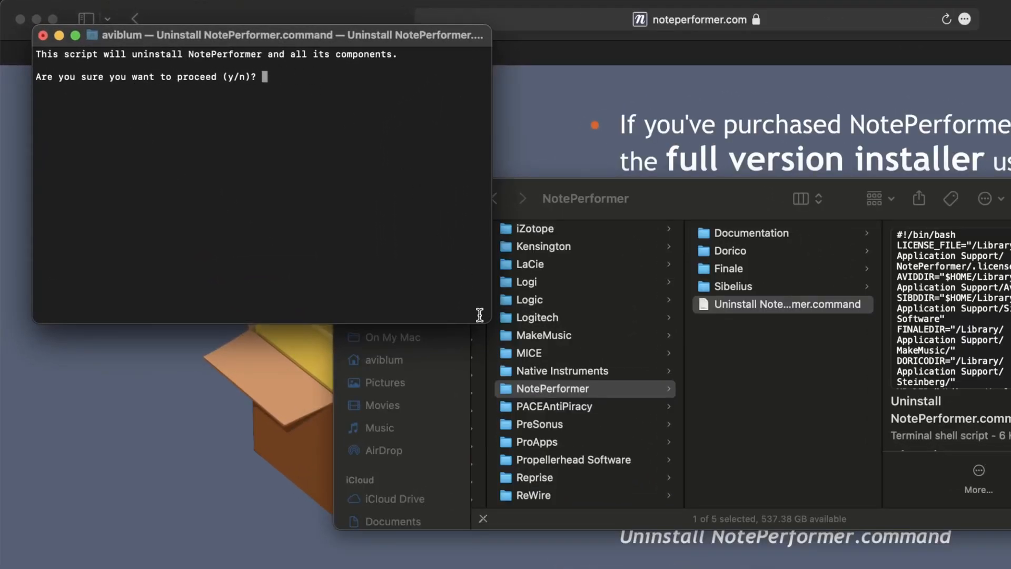
mouse_move(370, 493)
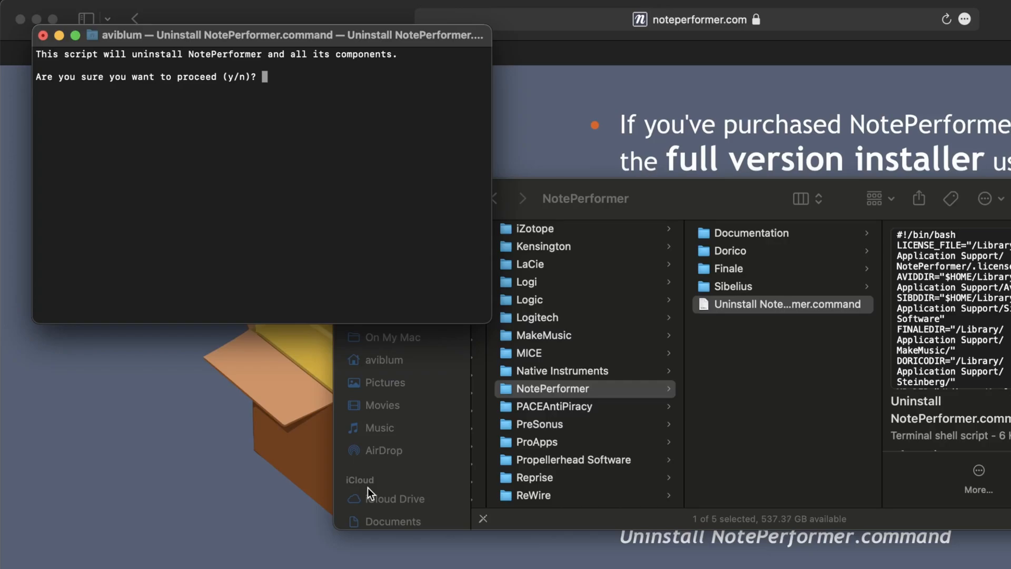
Close the Terminal window after the uninstall script's y/n confirmation prompt
left_click(42, 36)
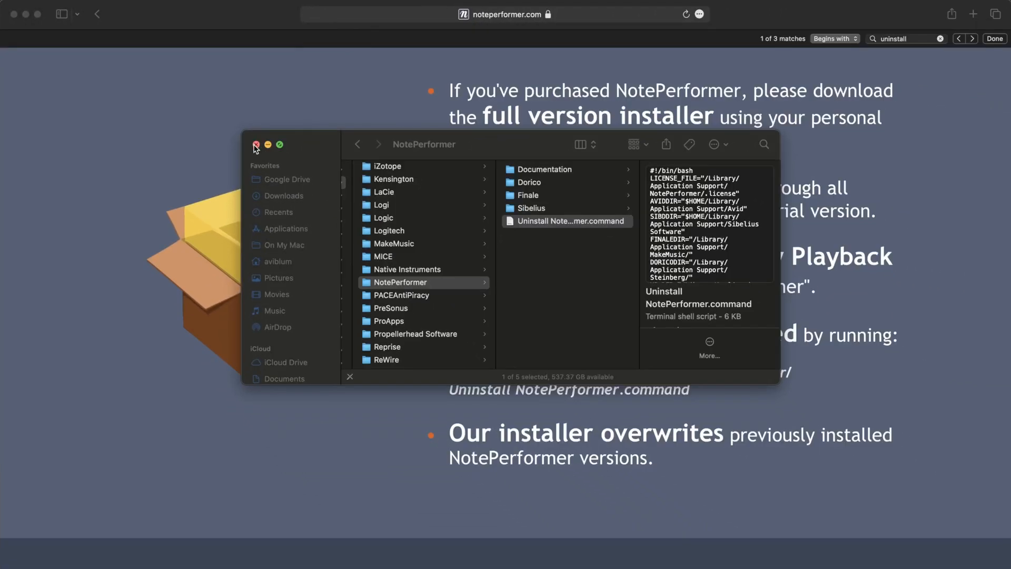
Close the Finder window and scroll the NotePerformer page to its PC Installation section
left_click(256, 144)
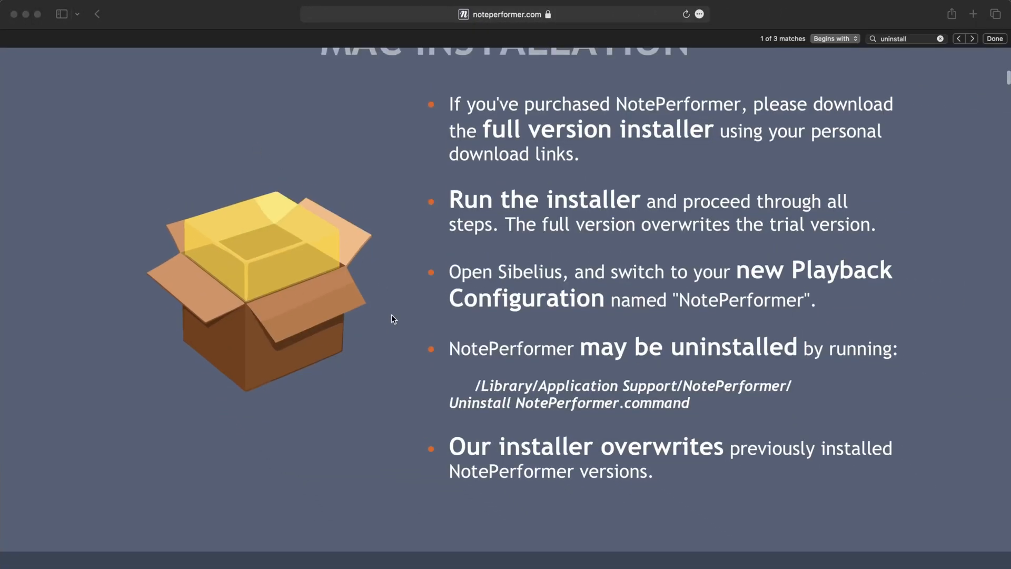
scroll("down", 3)
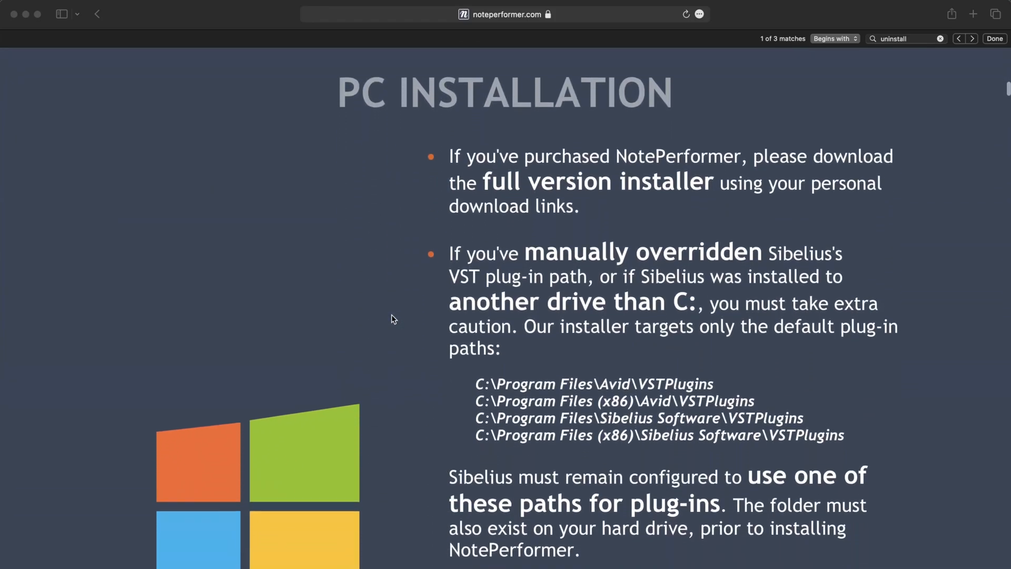
scroll("down", 3)
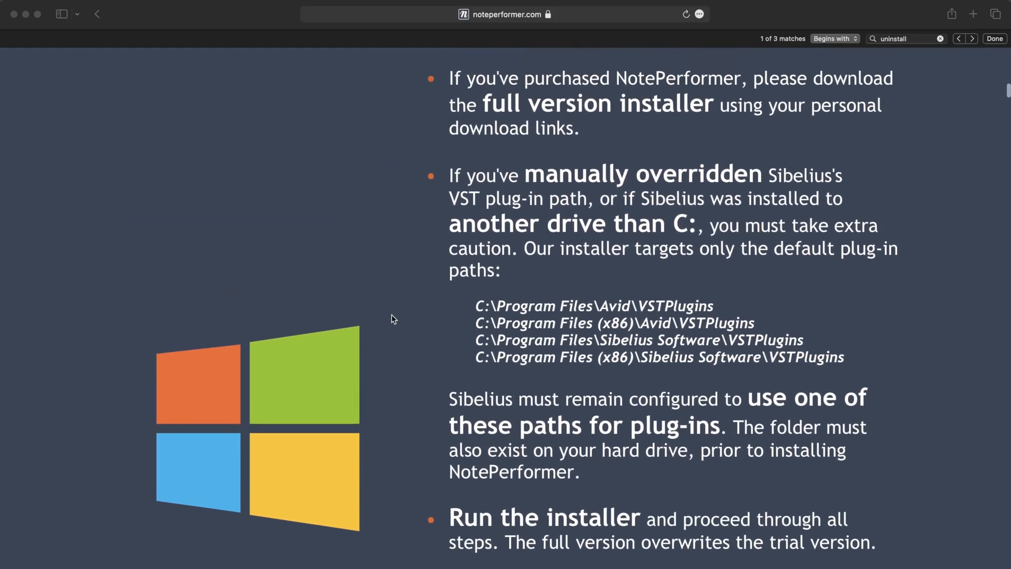
scroll("down", 3)
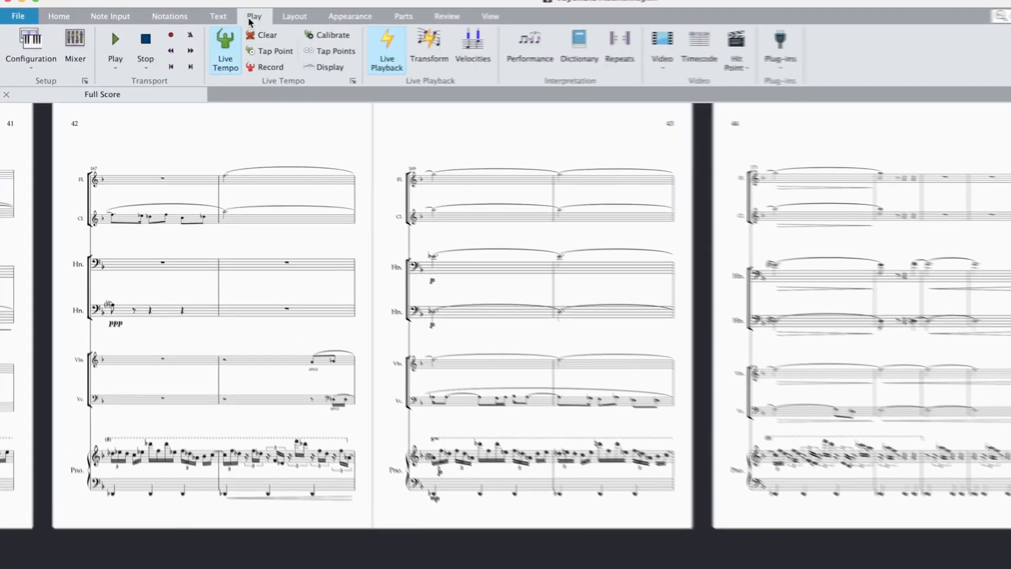
Show the Play > Configuration list with NotePerformer ticked among Sibelius 7 Sounds and General MIDI
left_click(30, 48)
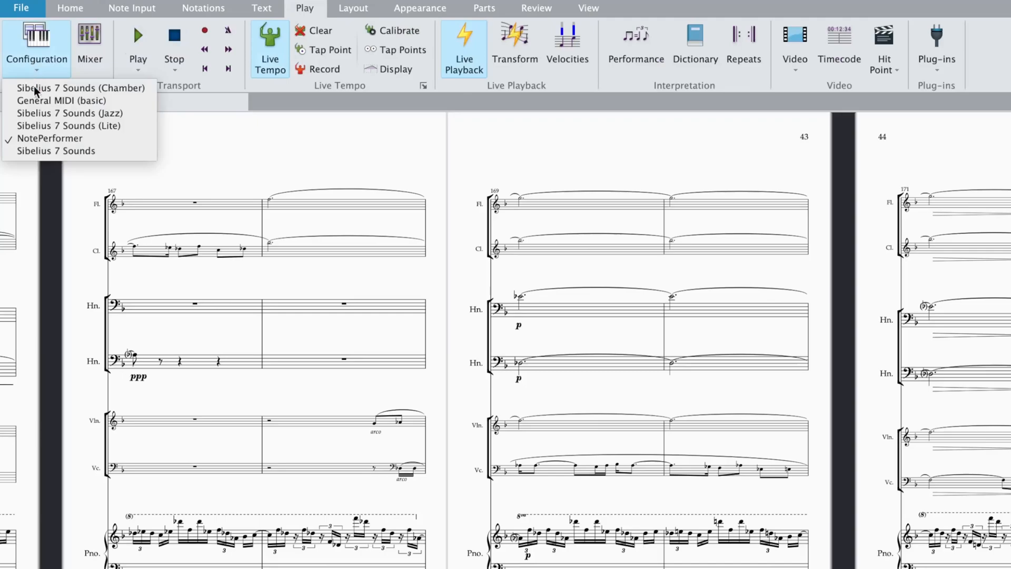
mouse_move(49, 138)
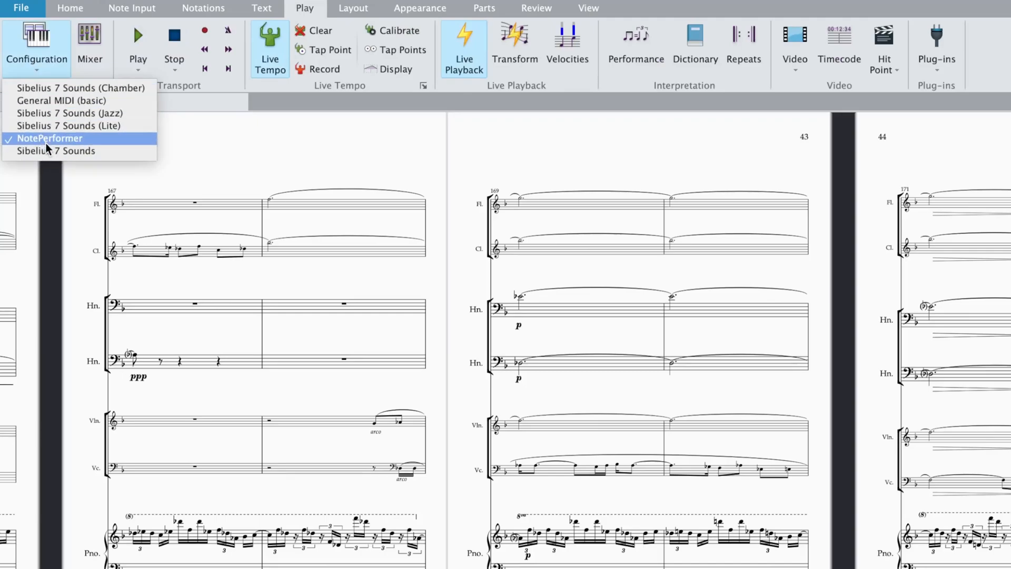
mouse_move(68, 125)
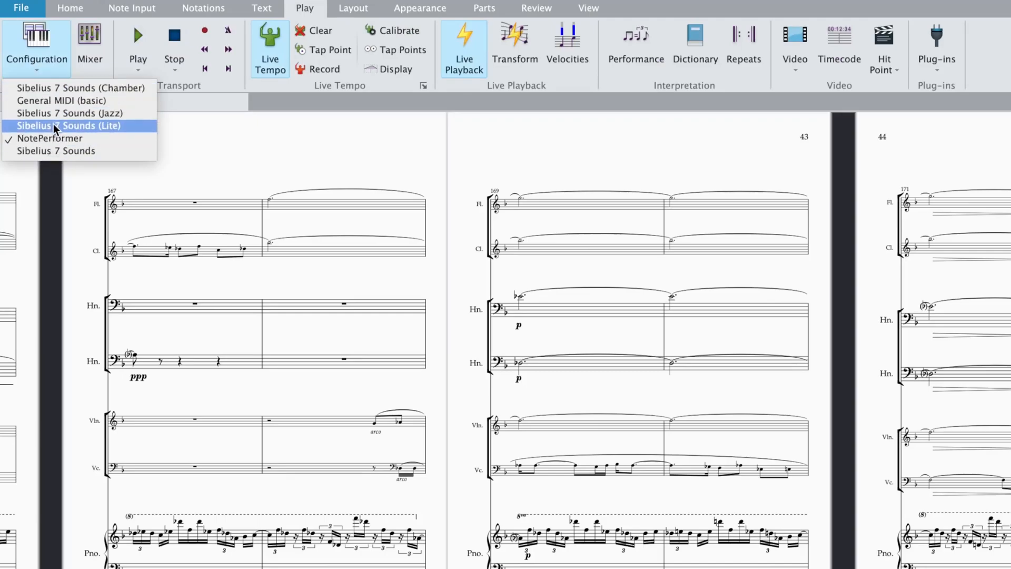
mouse_move(216, 161)
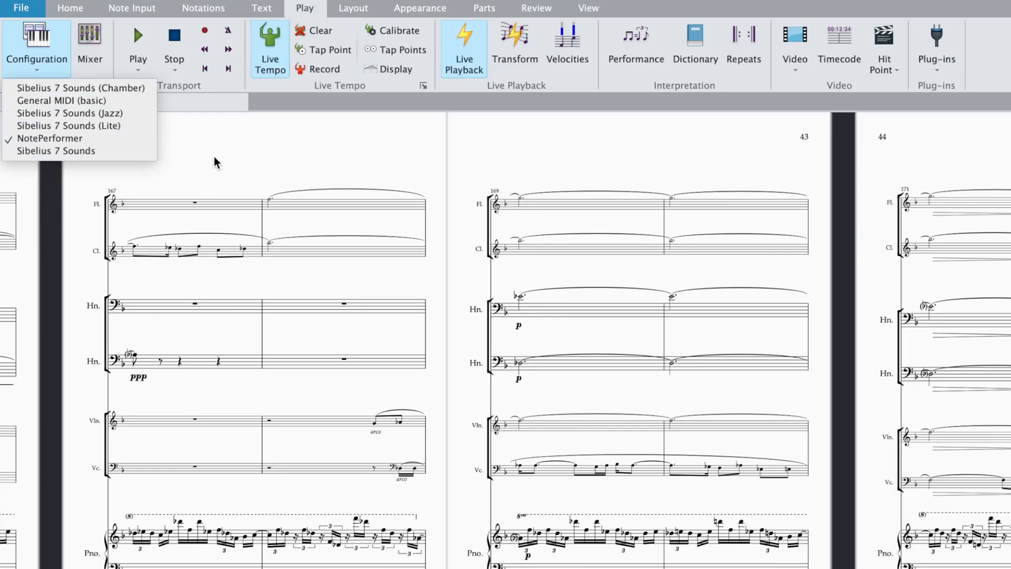